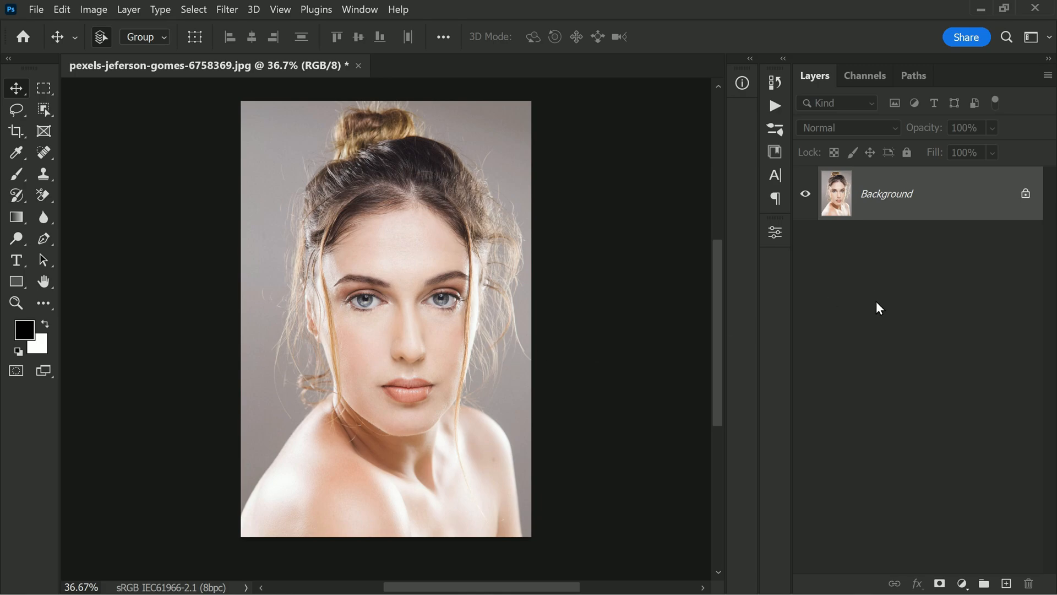
{"action": "mouse_move", "coordinate": [867, 76]}
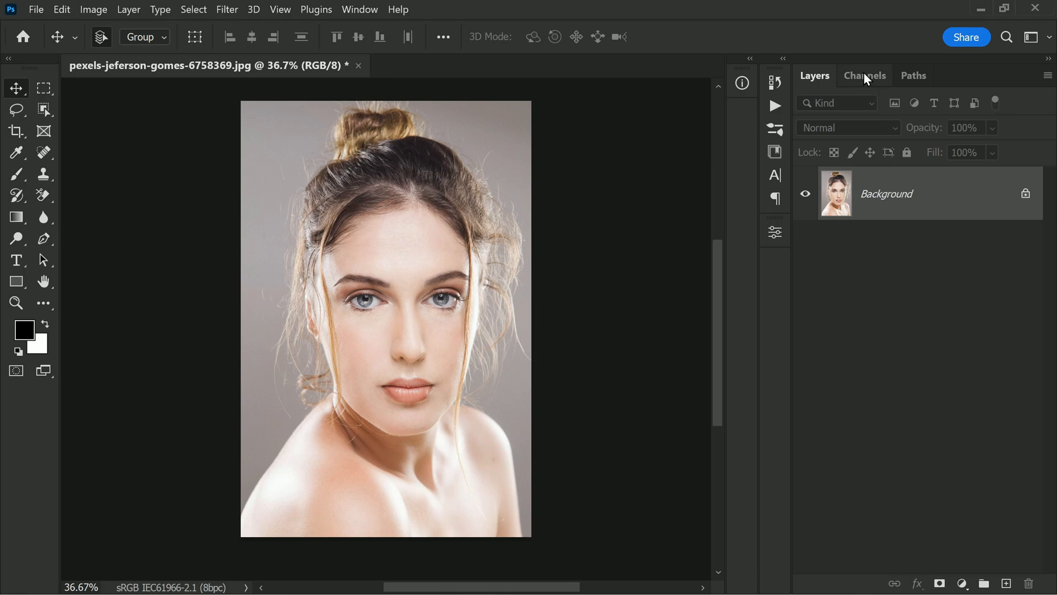
Load the portrait's RGB luminosity as a selection from the Channels panel.
{"action": "left_click", "coordinate": [866, 75]}
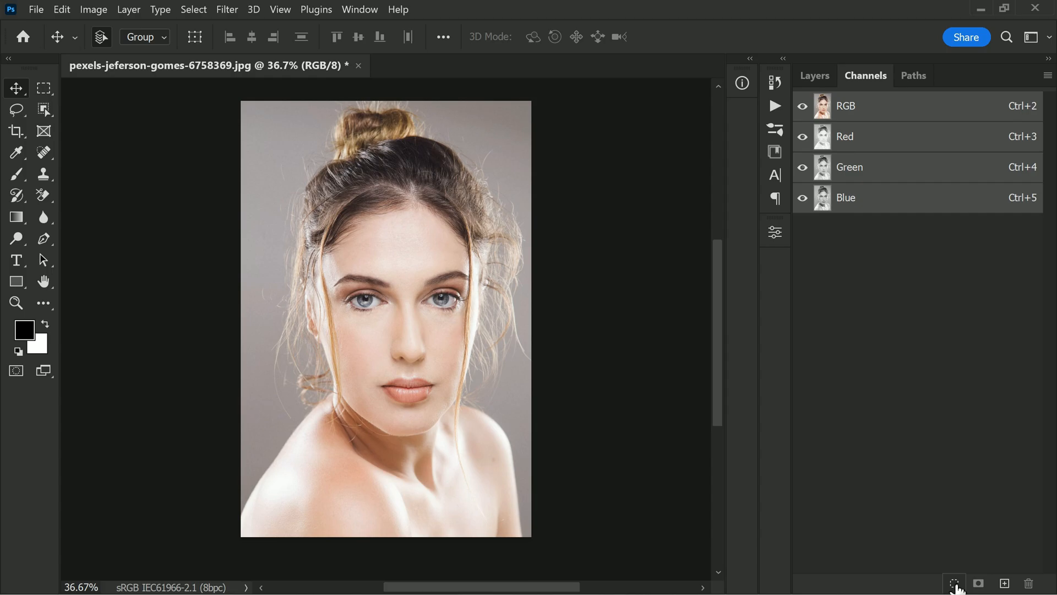
{"action": "left_click", "coordinate": [954, 583]}
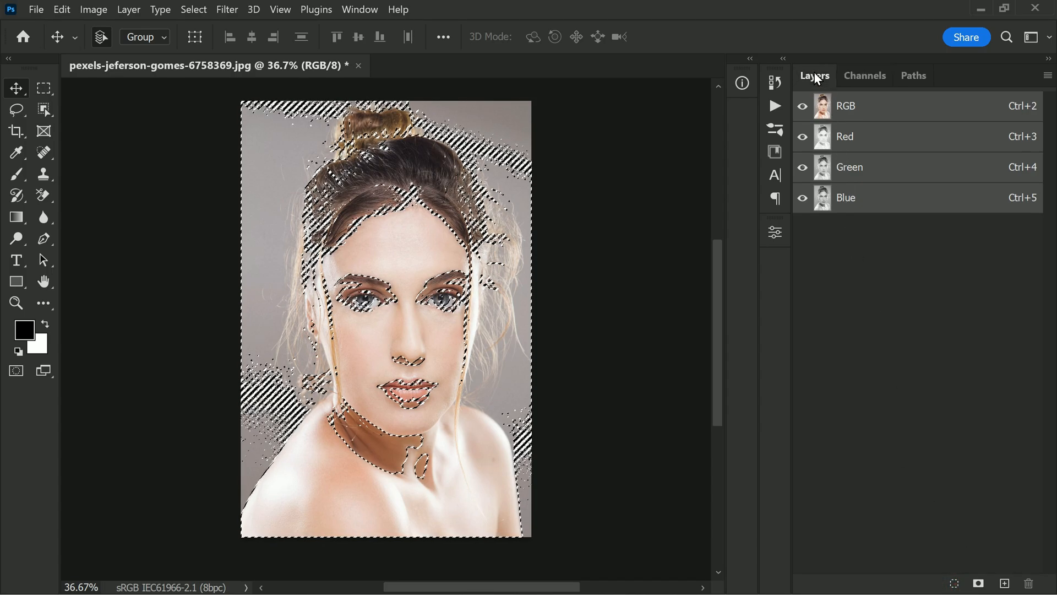
Add a Curves adjustment layer masked by the selection and blend it in Multiply mode.
{"action": "left_click", "coordinate": [961, 583]}
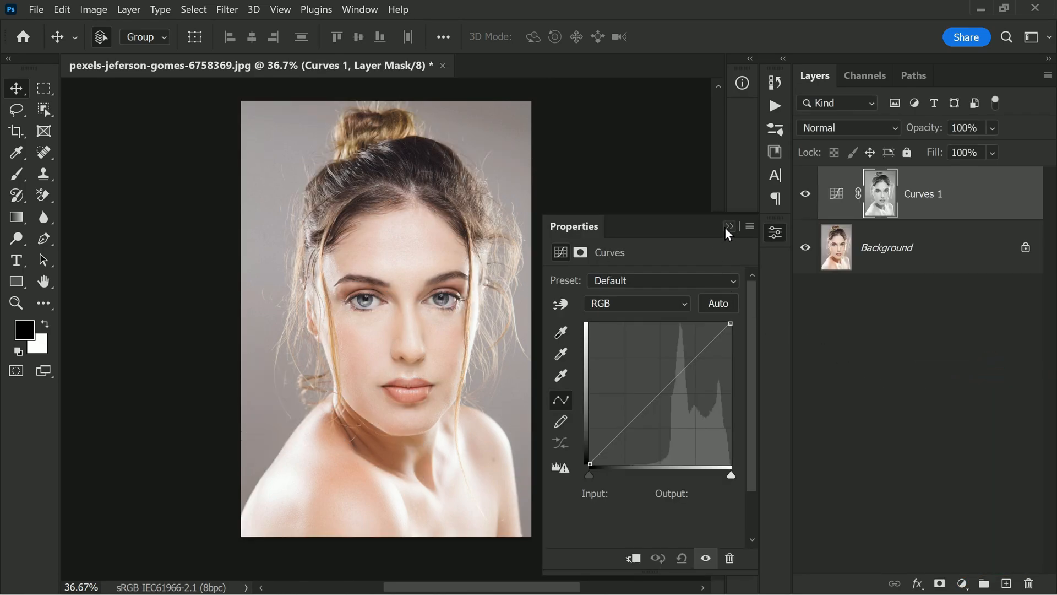
{"action": "left_click", "coordinate": [848, 127]}
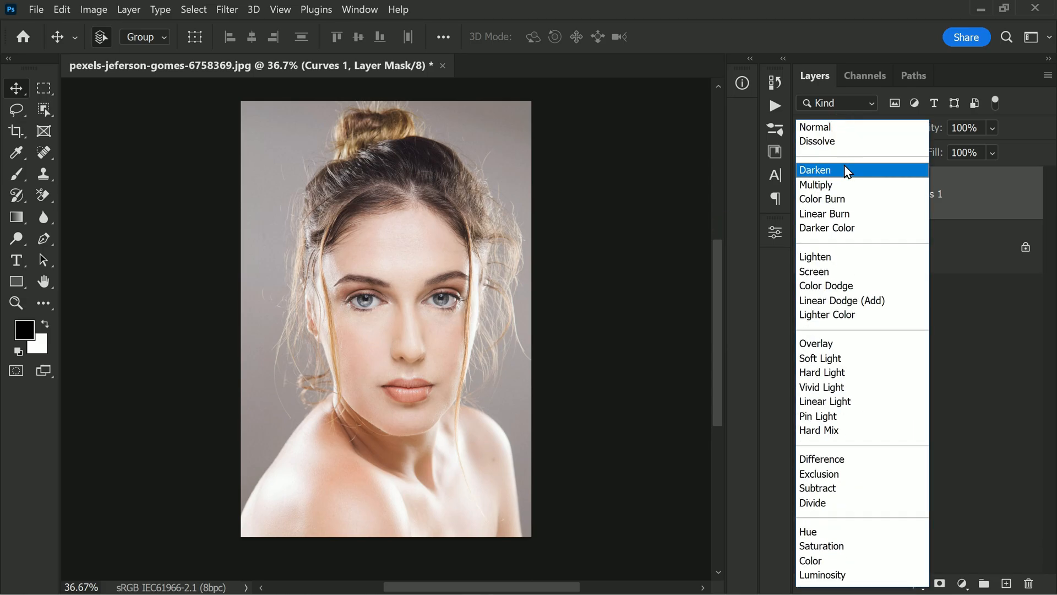
{"action": "left_click", "coordinate": [816, 185]}
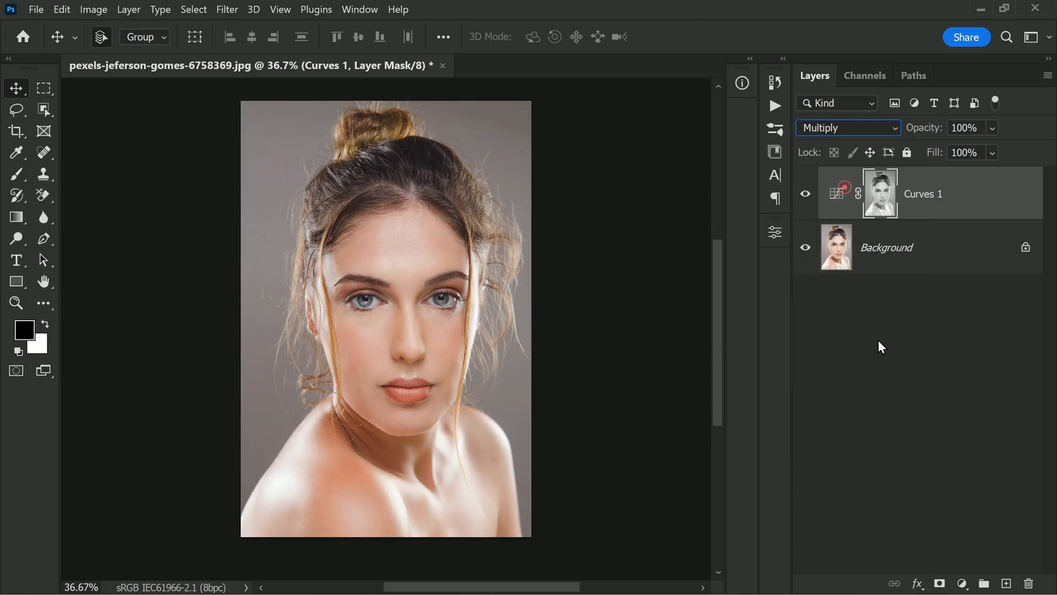